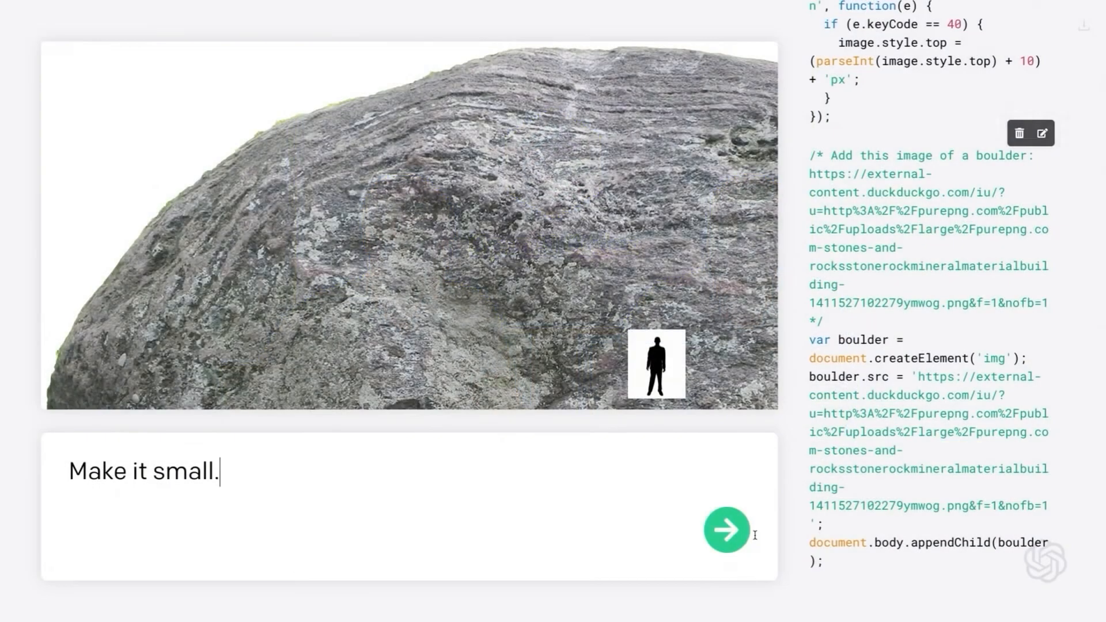
- Send 'Make it small.' in the Codex sandbox, then start typing 'can you respo' in ChatGPT
left_click(726, 530)
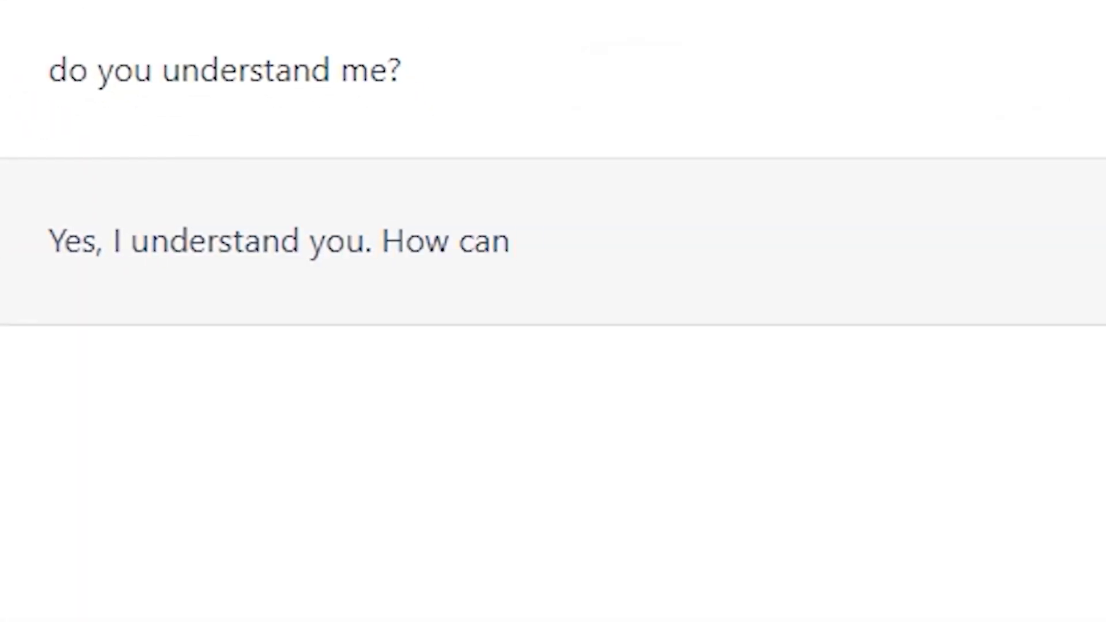
type("can you respo")
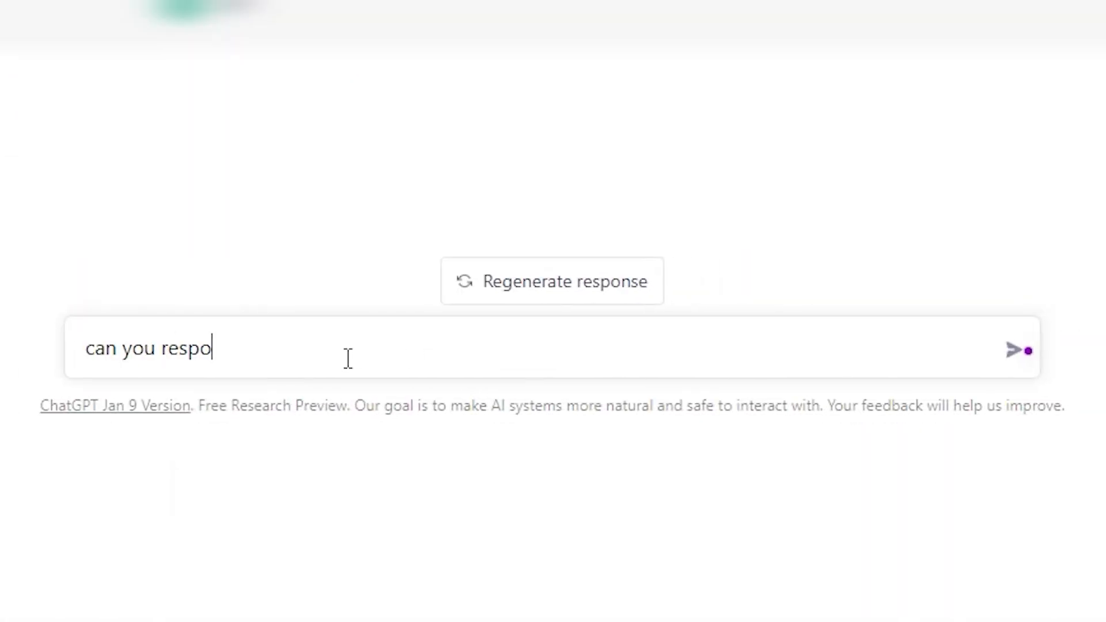